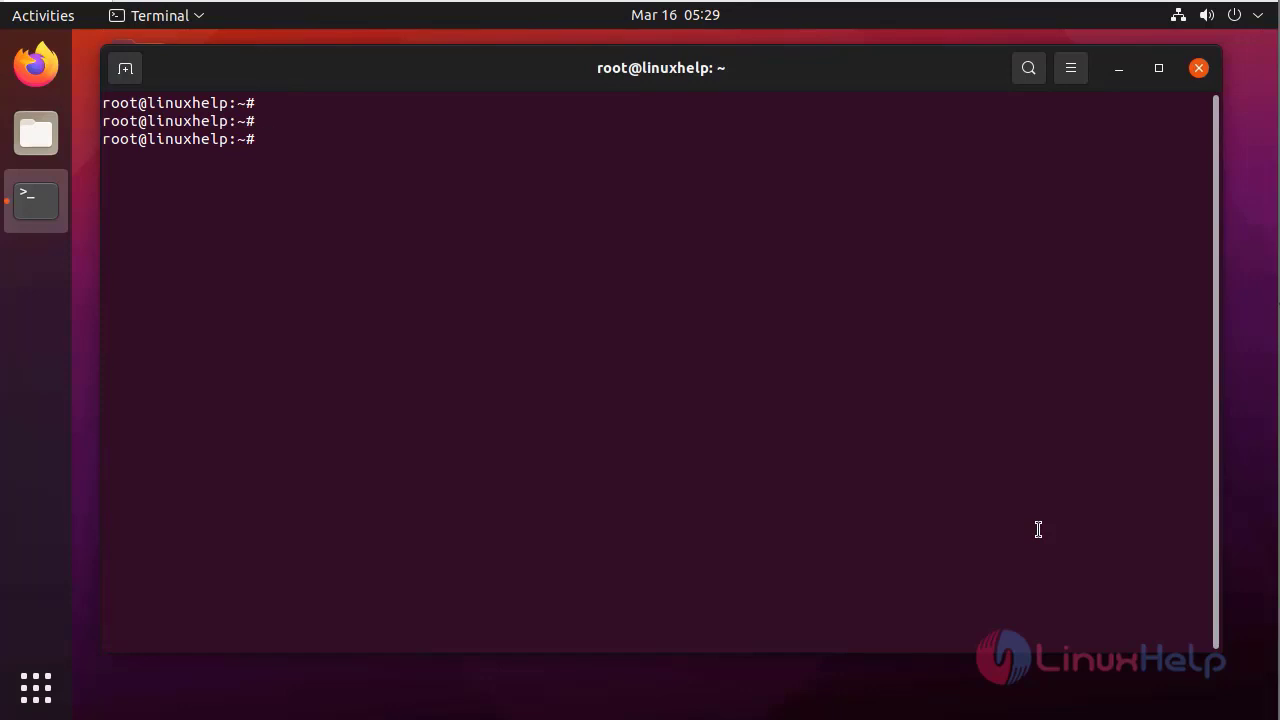
Run lsb_release -a to confirm the system is Ubuntu 21.04 (hirsute)
type("lsb_release -a")
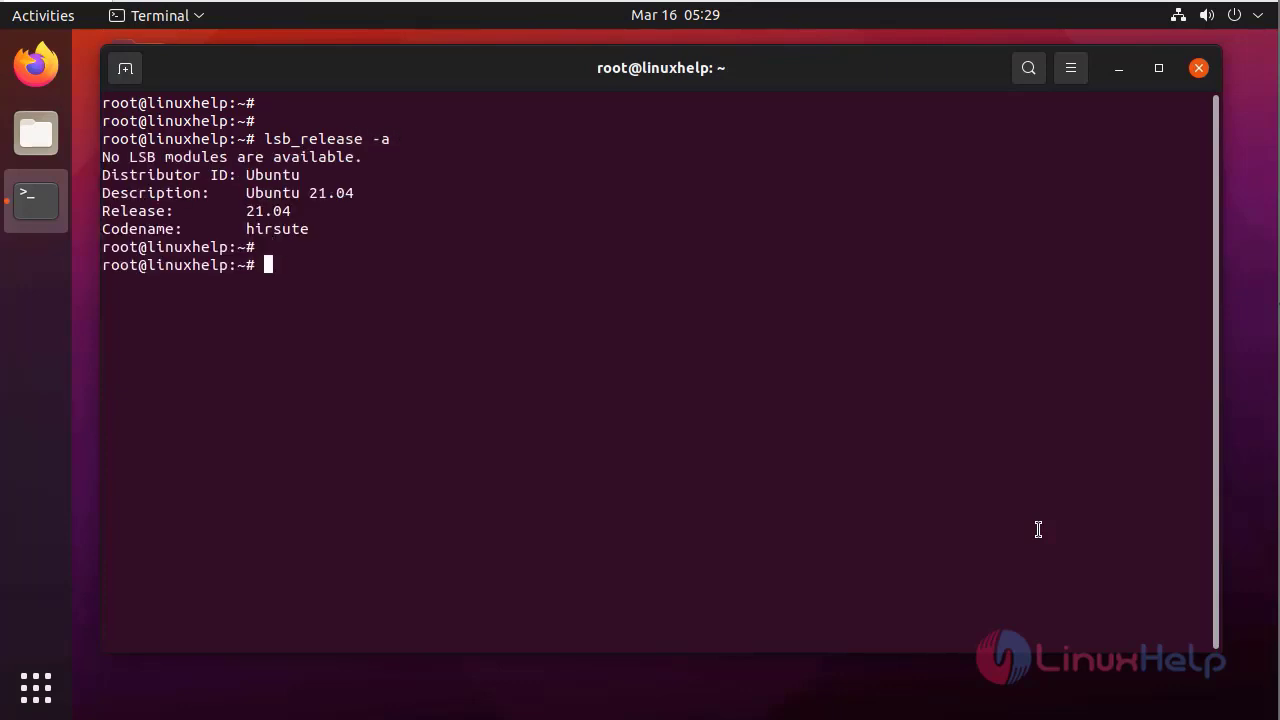
key("Return")
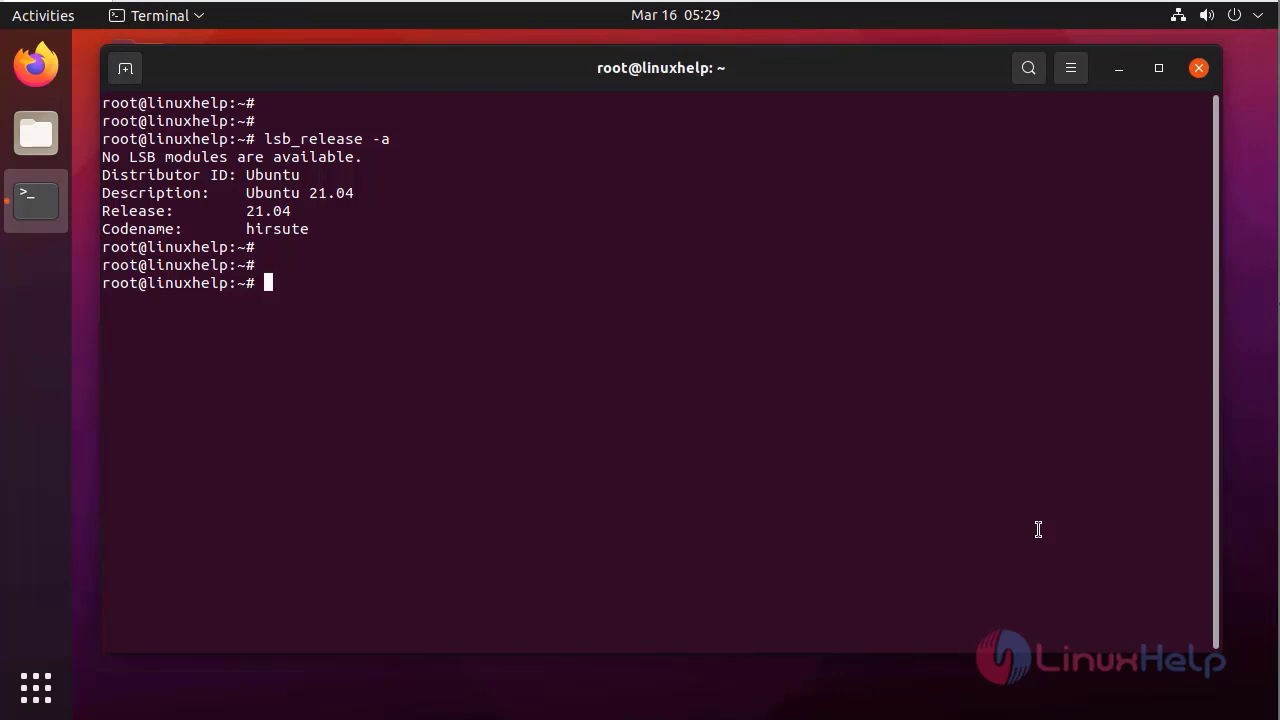
Pull the plone image with docker pull plone, then check it under docker images
type("docker p")
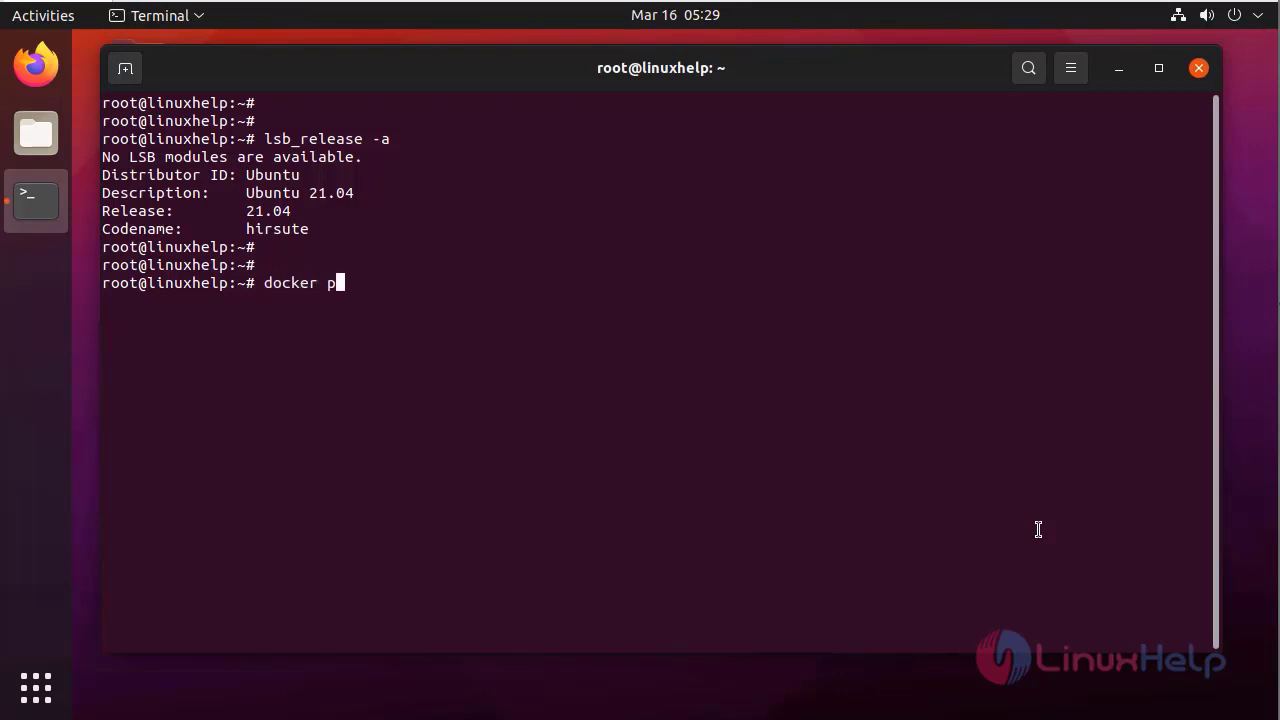
type("ull")
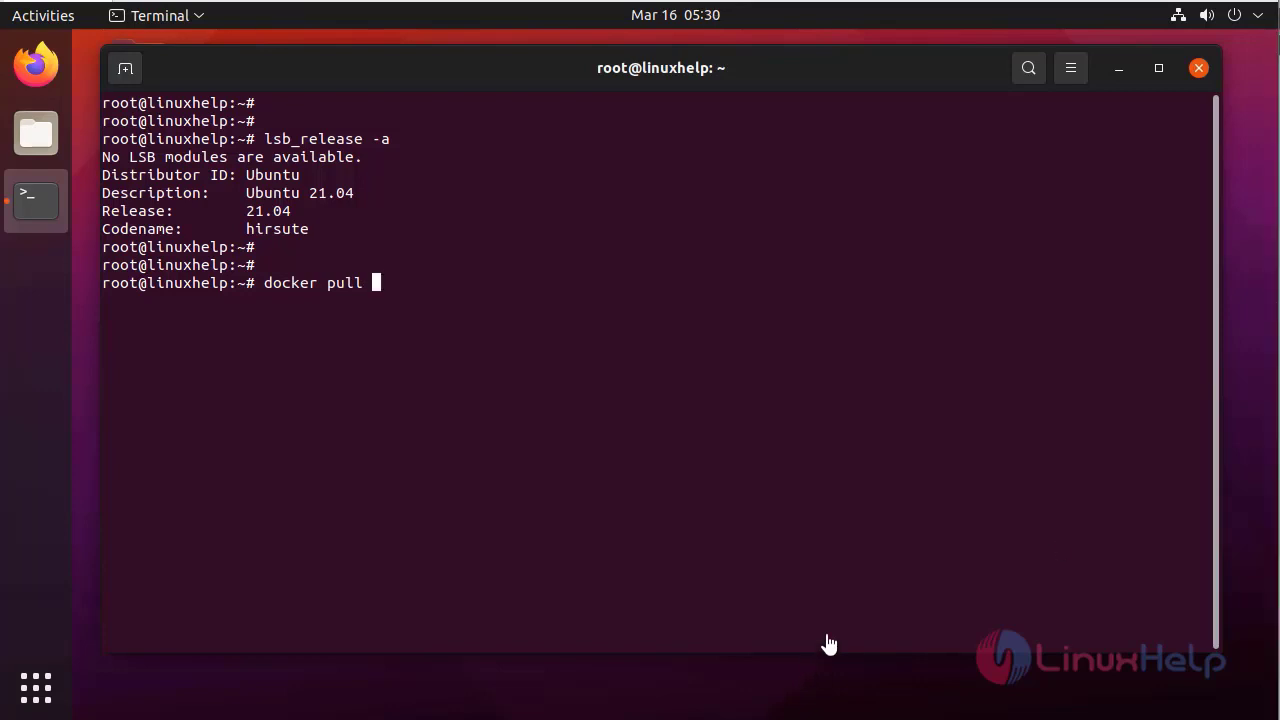
type("p")
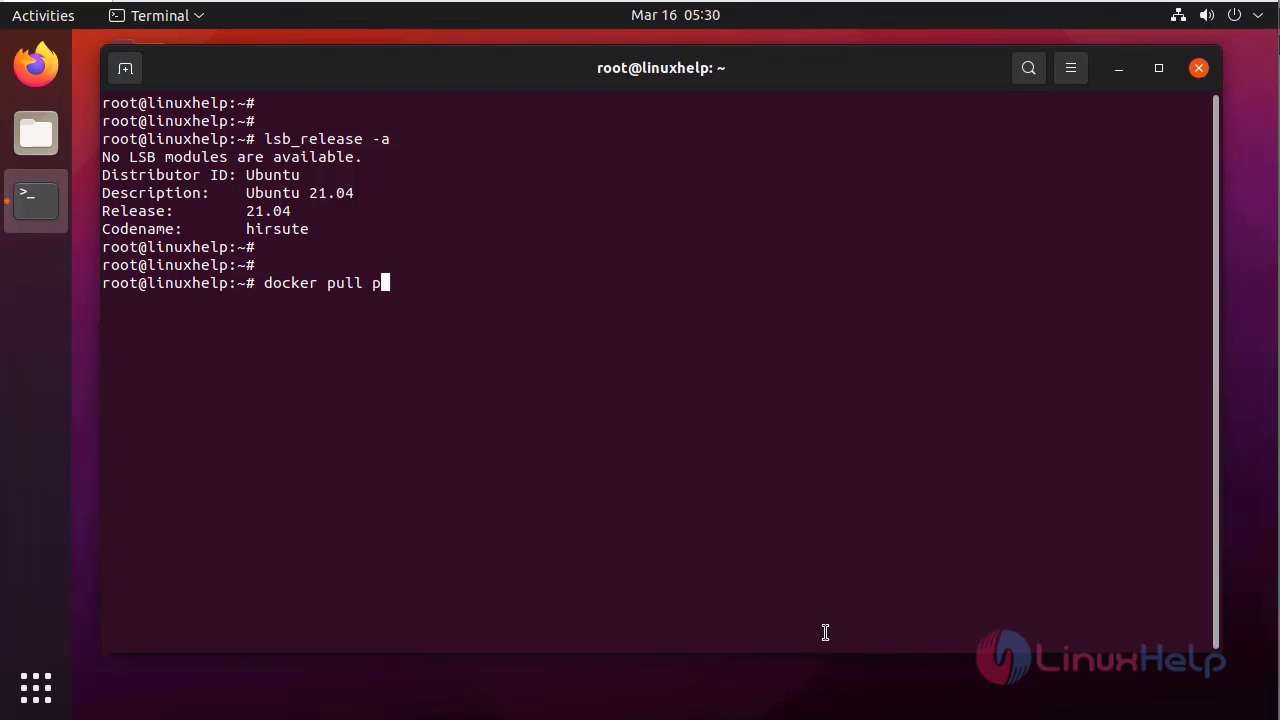
type("lone")
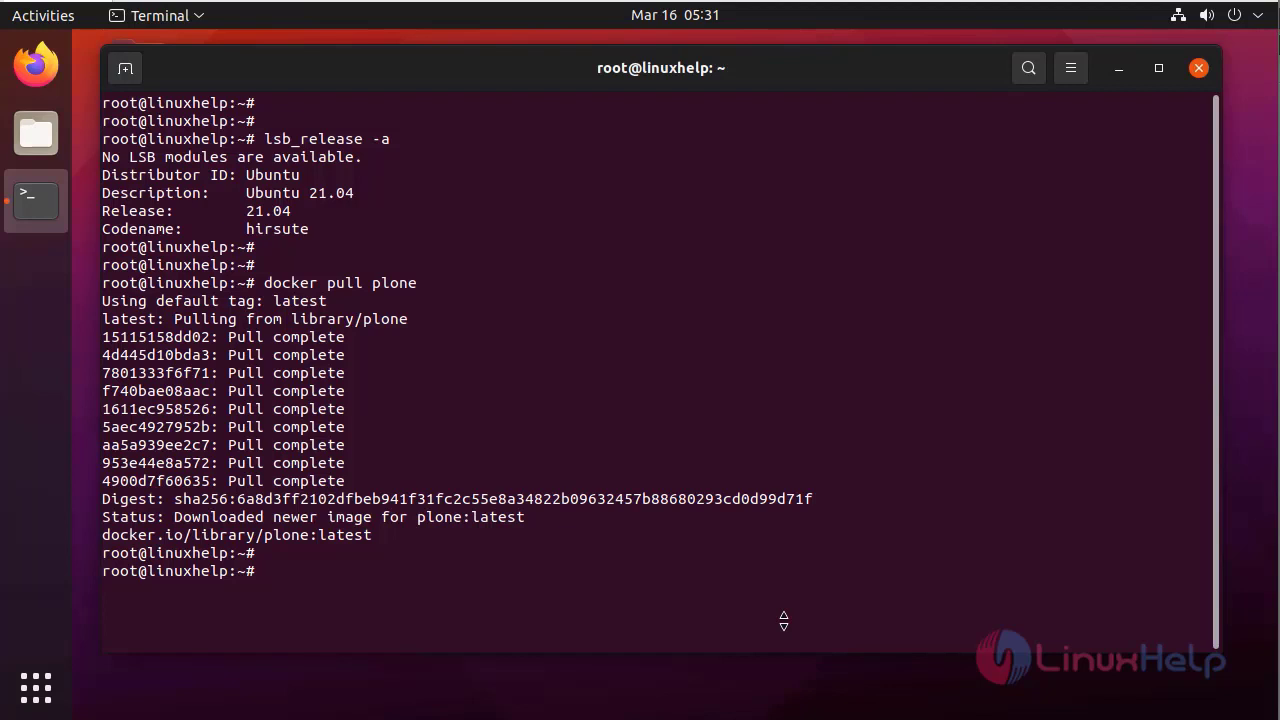
type("docker im")
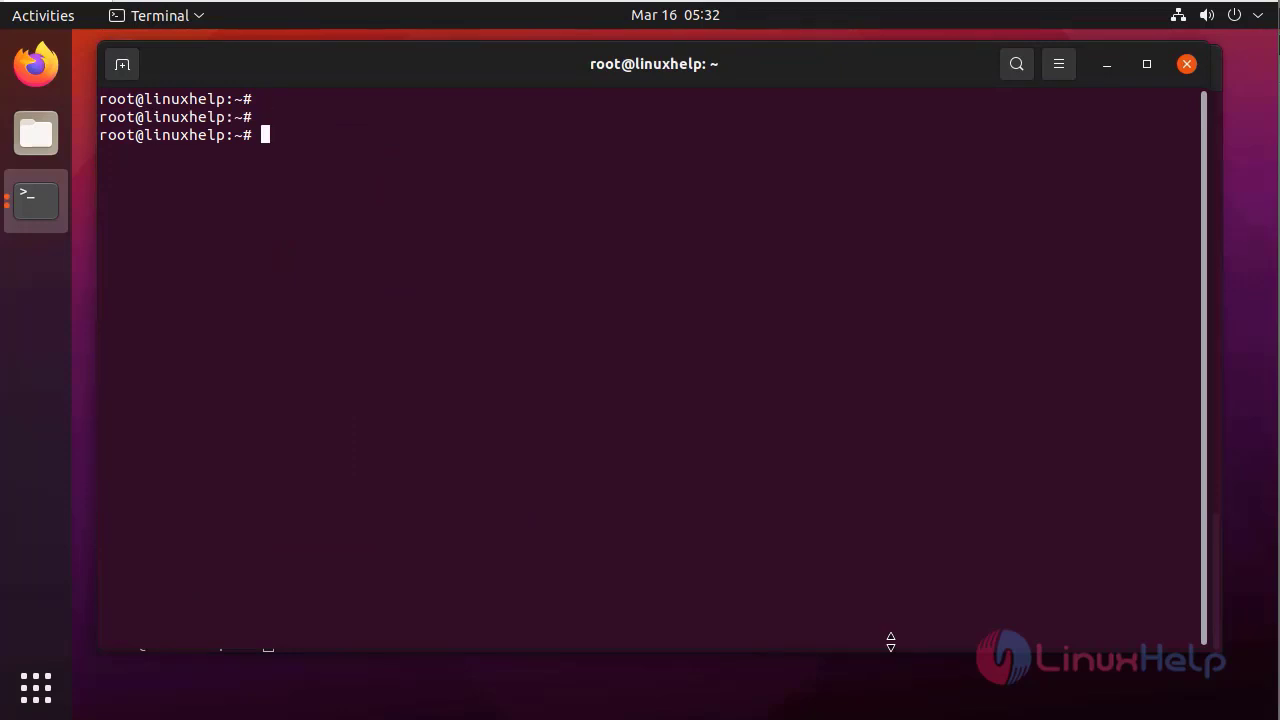
Start a detached Plone container with docker run -p 8080:8080 -d plone
type("docker run")
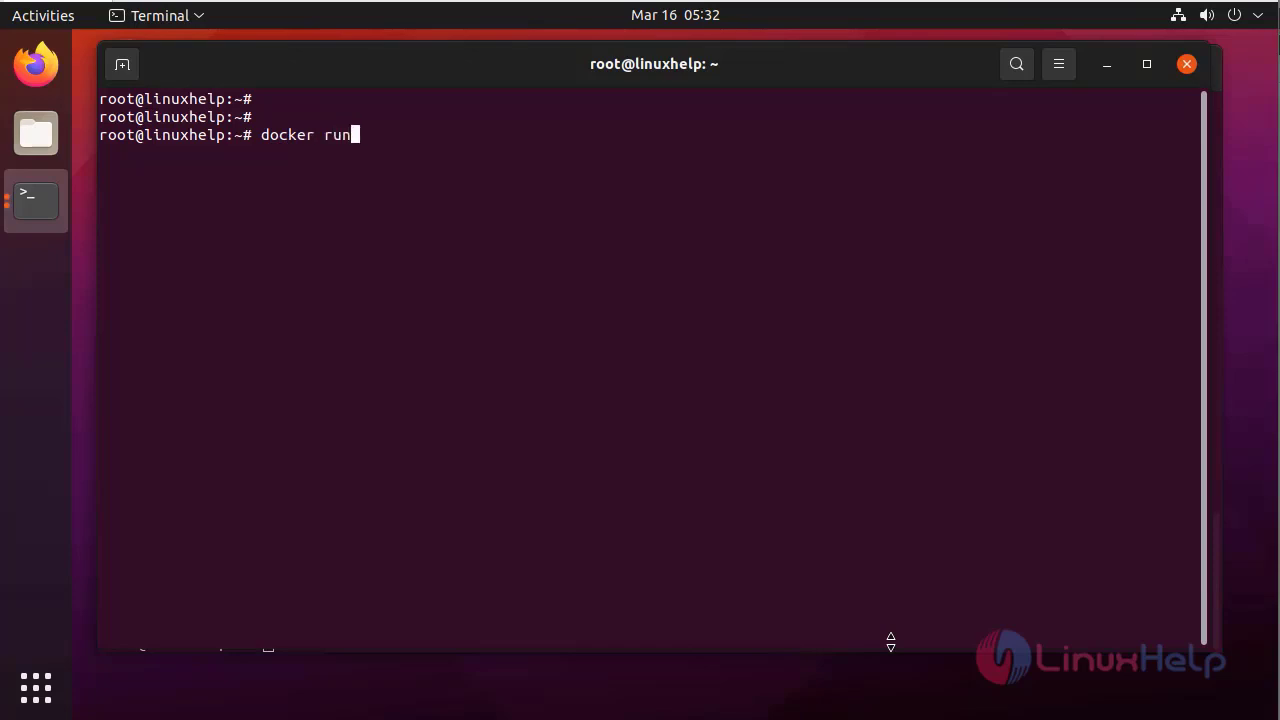
type("-")
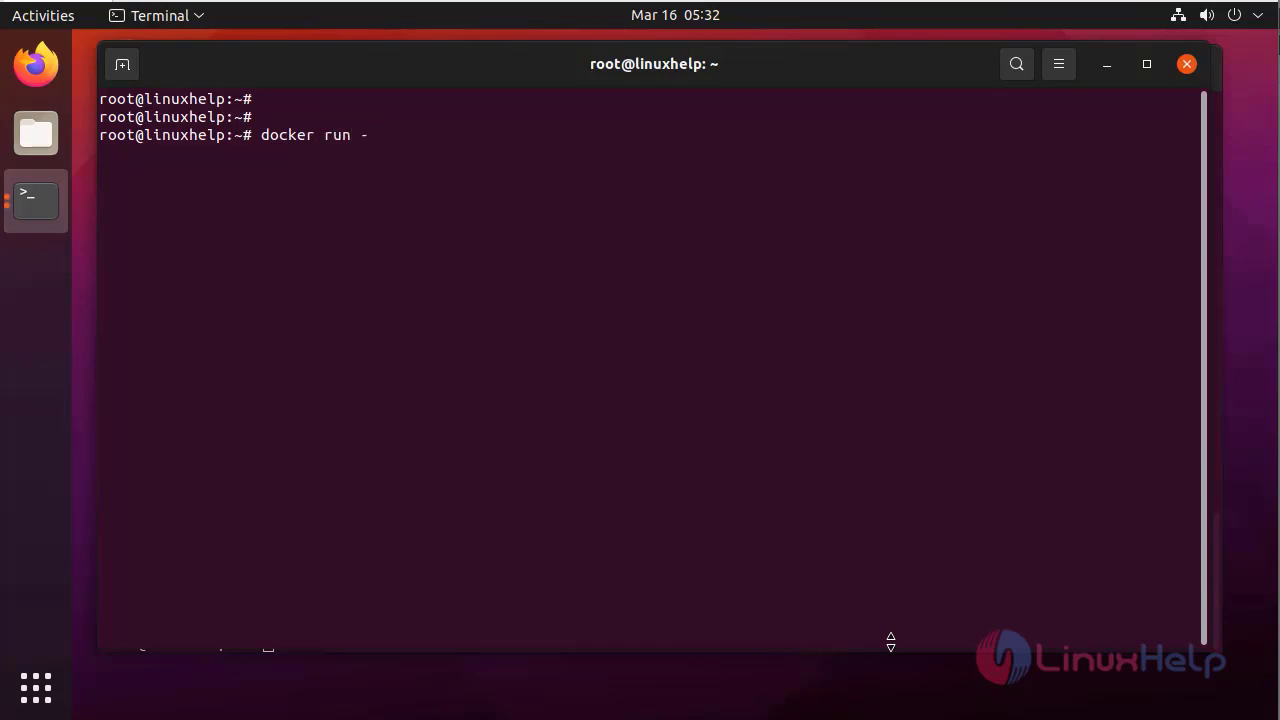
type("p 8")
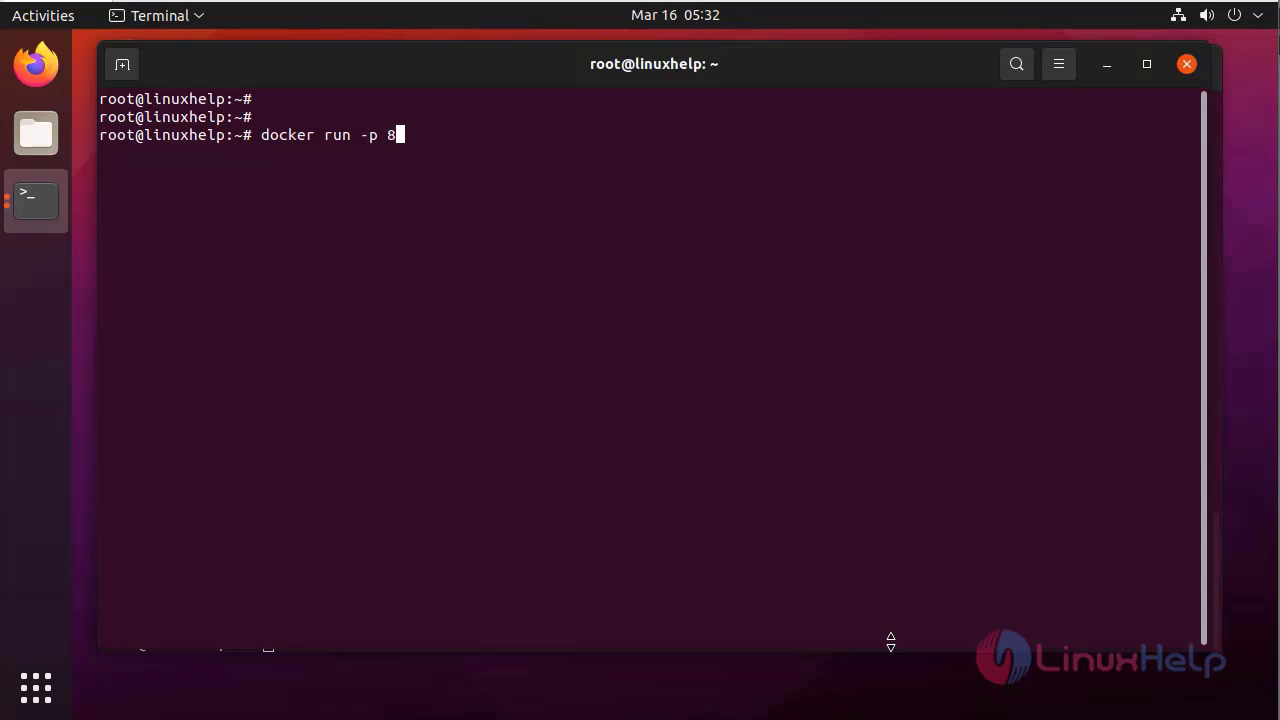
type("080:")
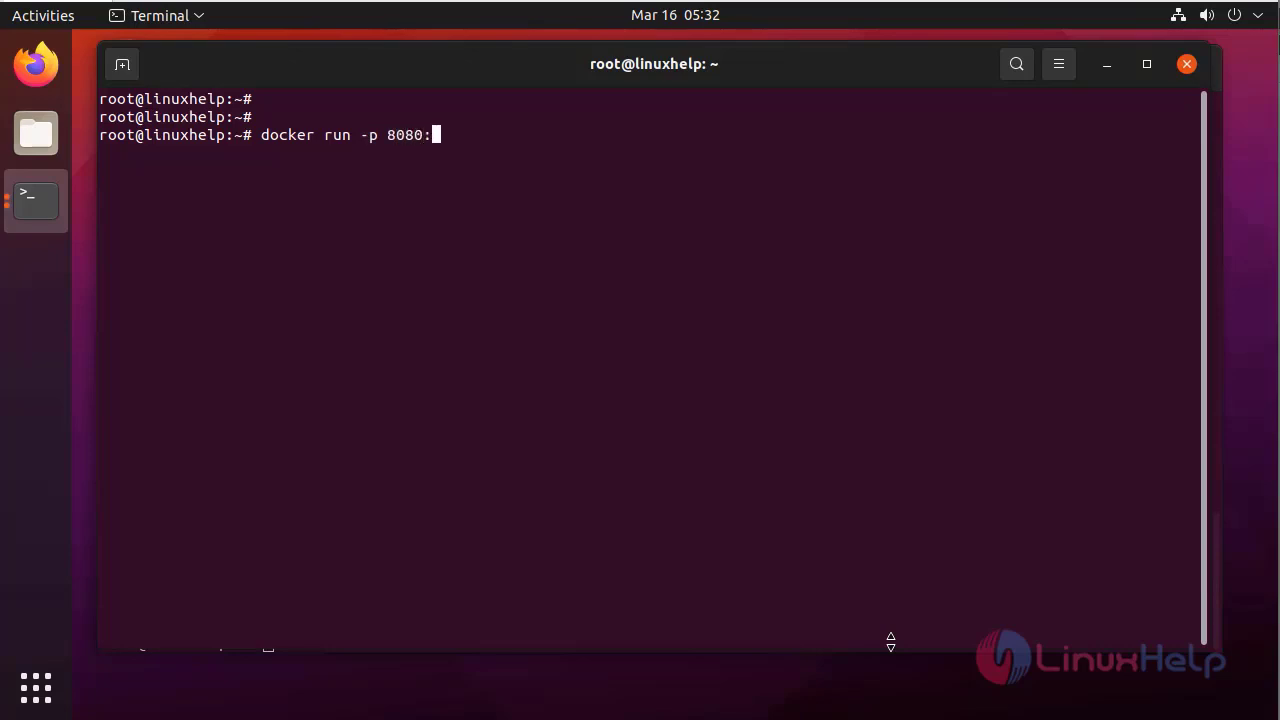
type("8080")
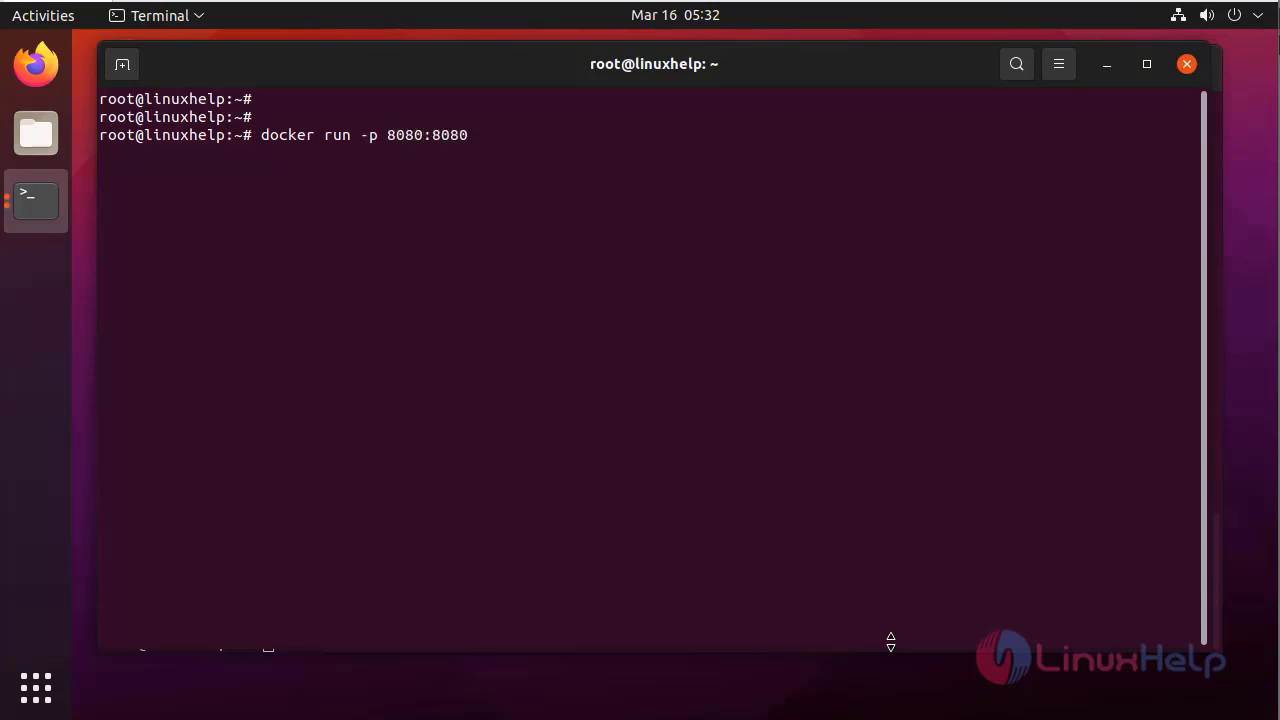
type("-")
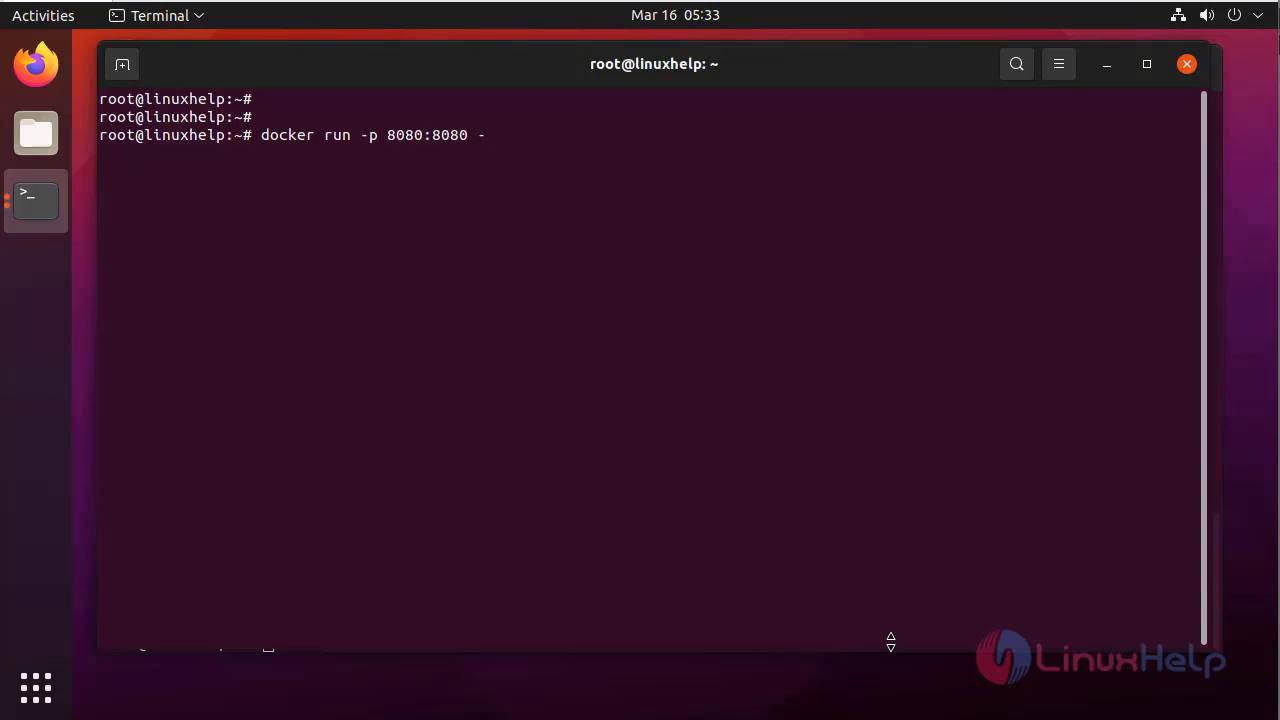
type("d plone")
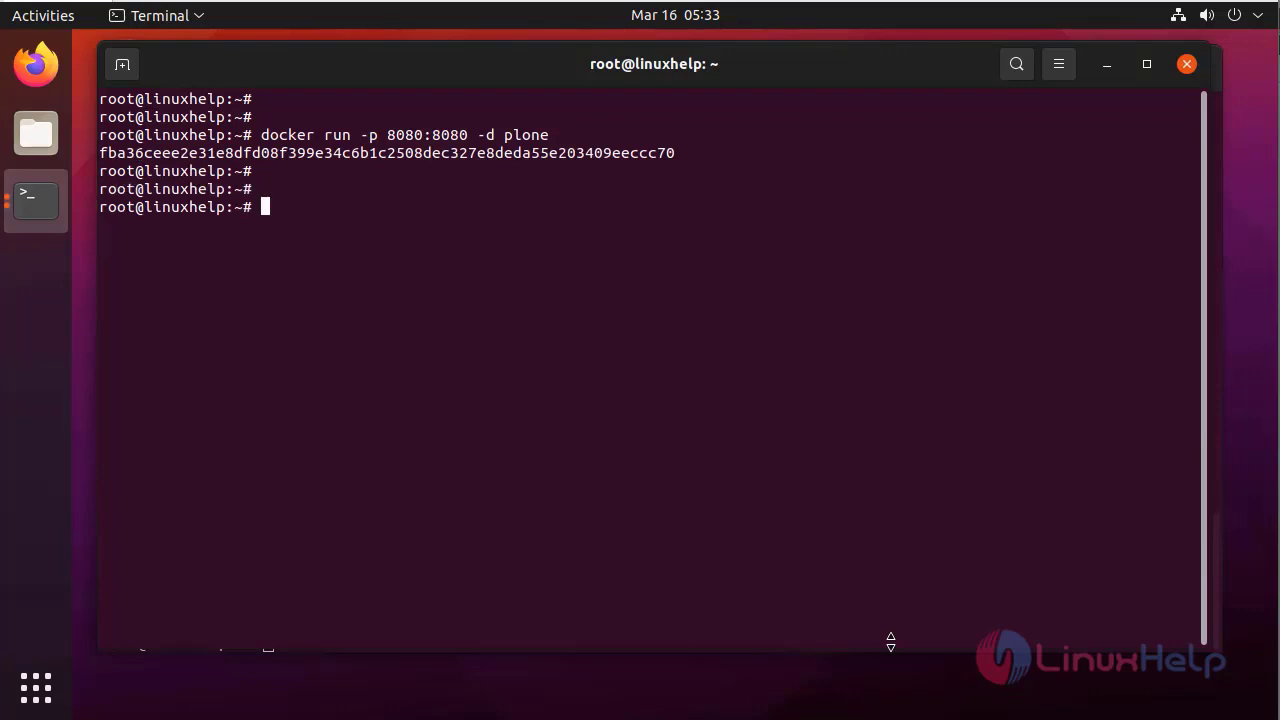
type("do")
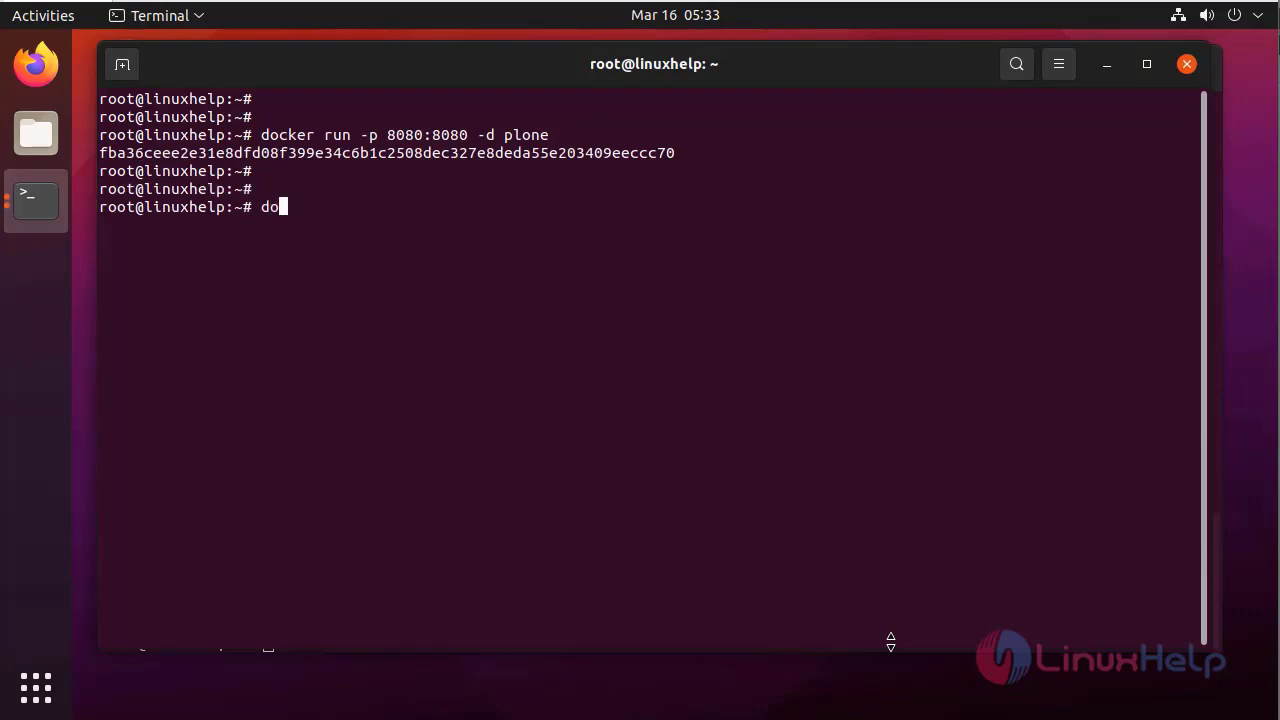
List running containers with docker ps to confirm plone is up on port 8080
type("cker ps")
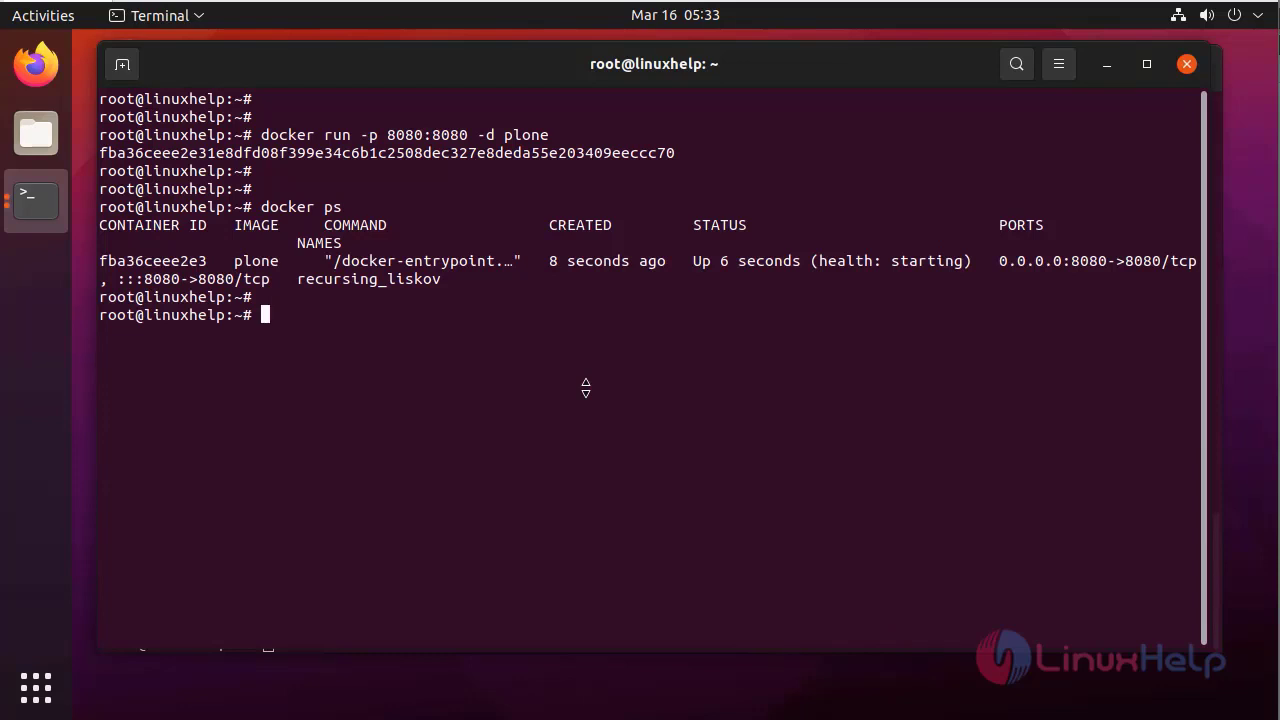
mouse_move(35, 64)
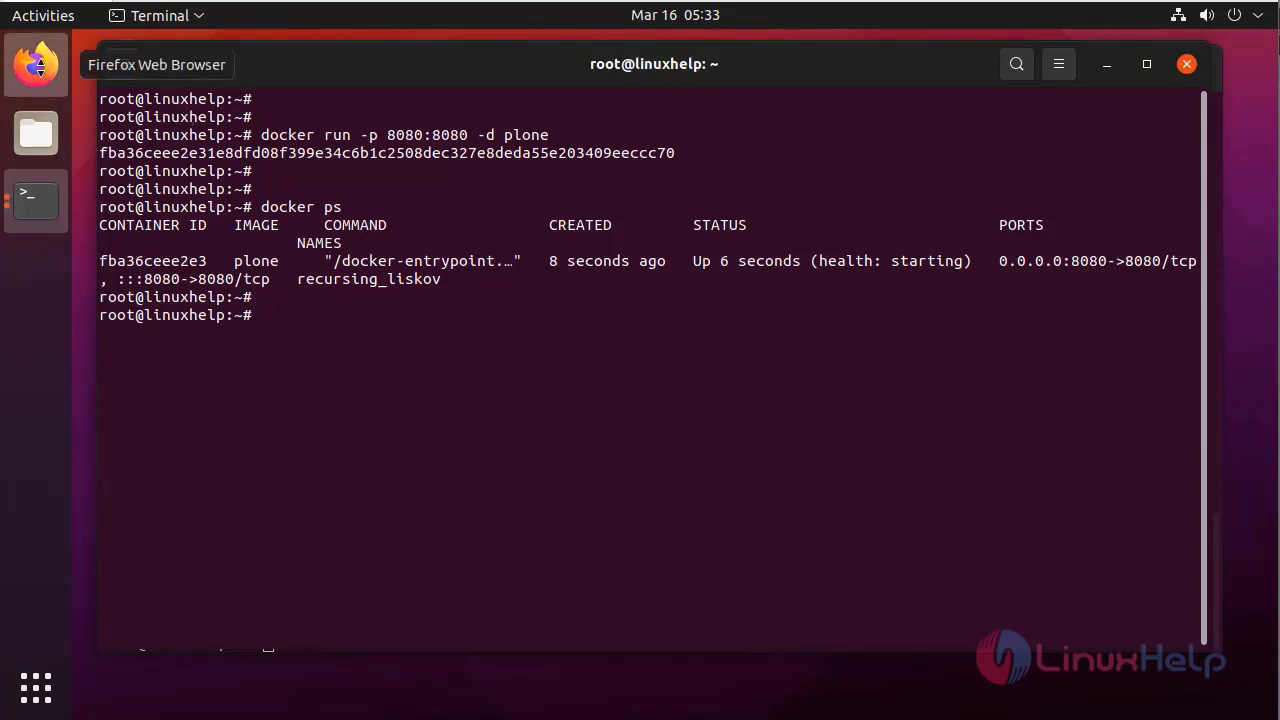
Open localhost:8080 in Firefox to see the Plone welcome page
left_click(35, 64)
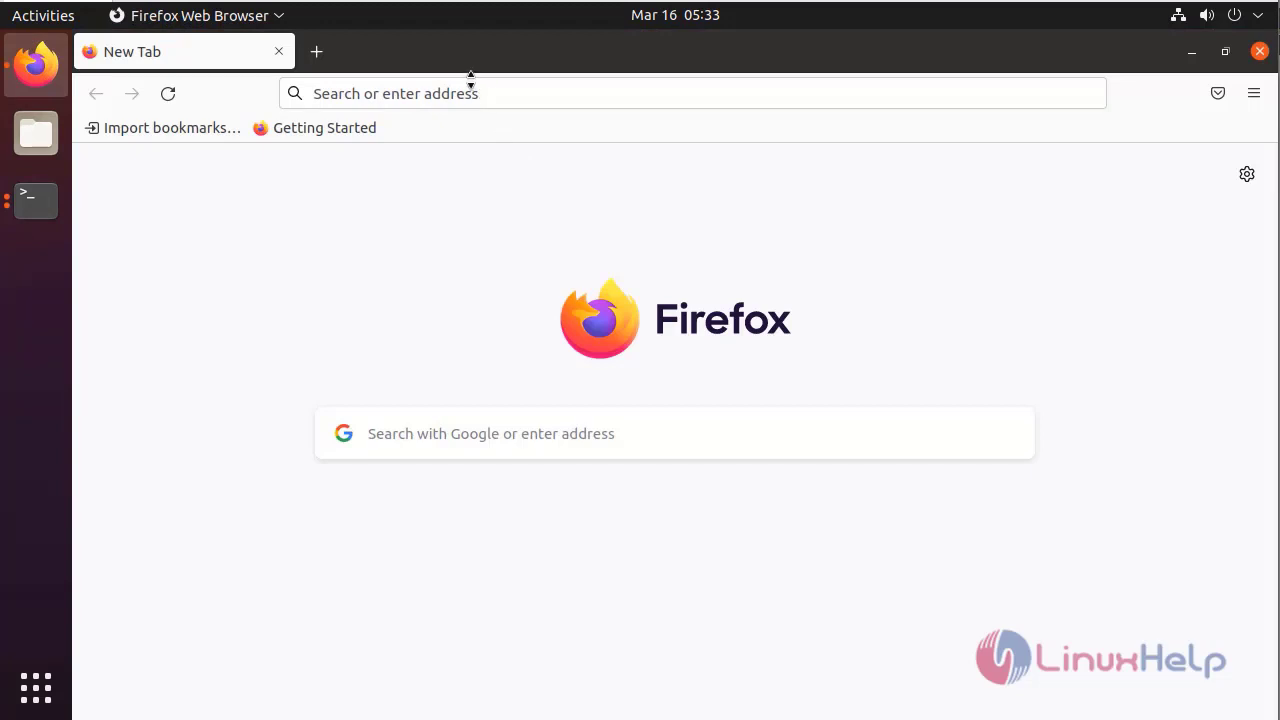
left_click(693, 93)
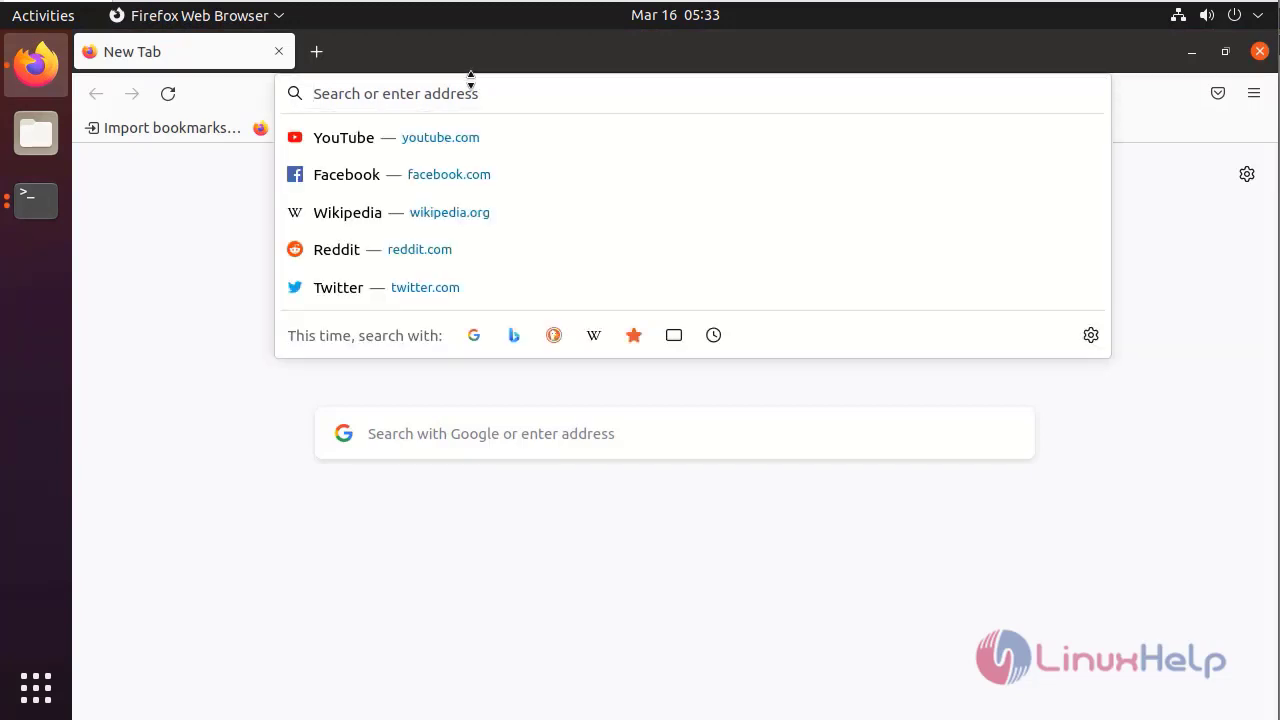
type("localhos")
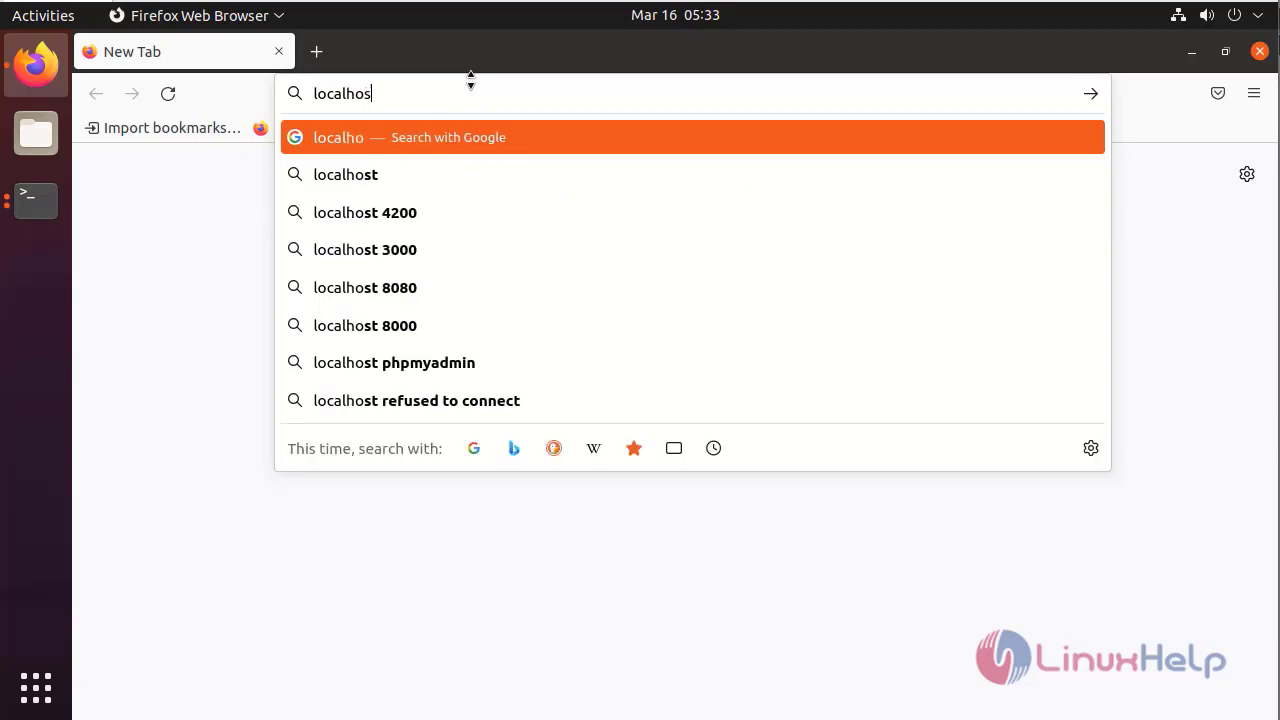
type("t:8080")
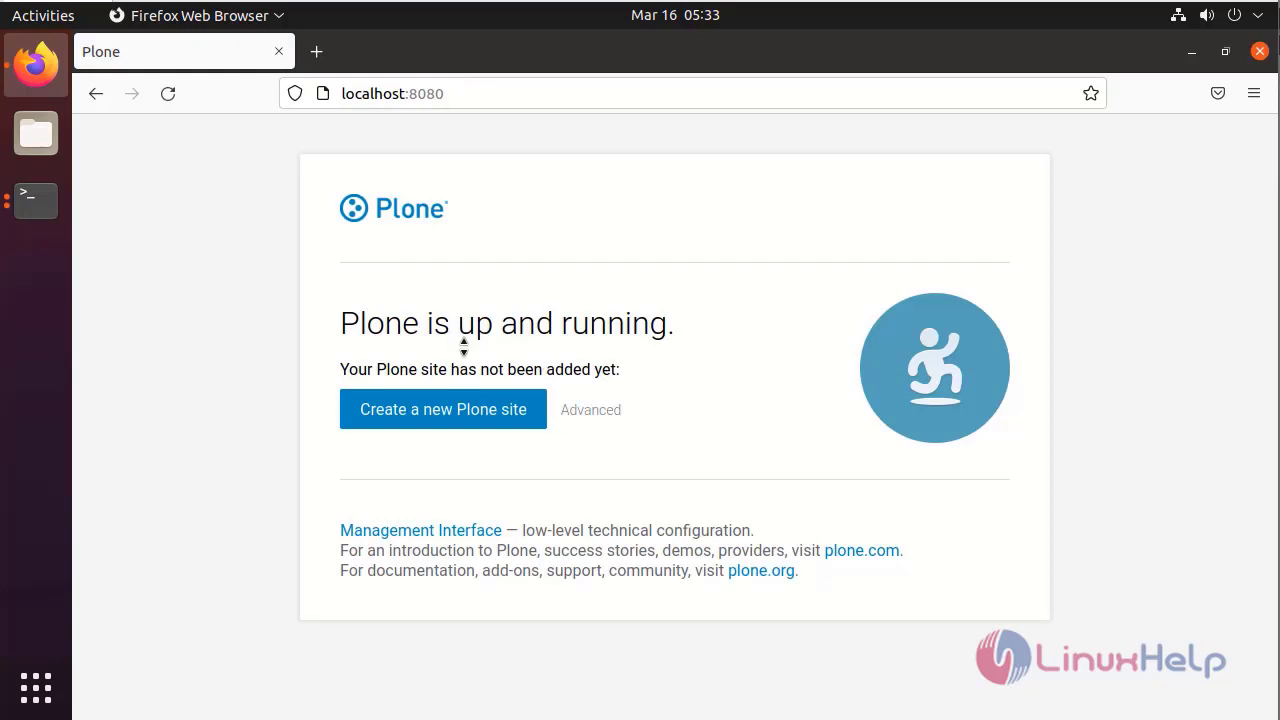
Choose Create a new Plone site and sign in as admin
left_click(442, 409)
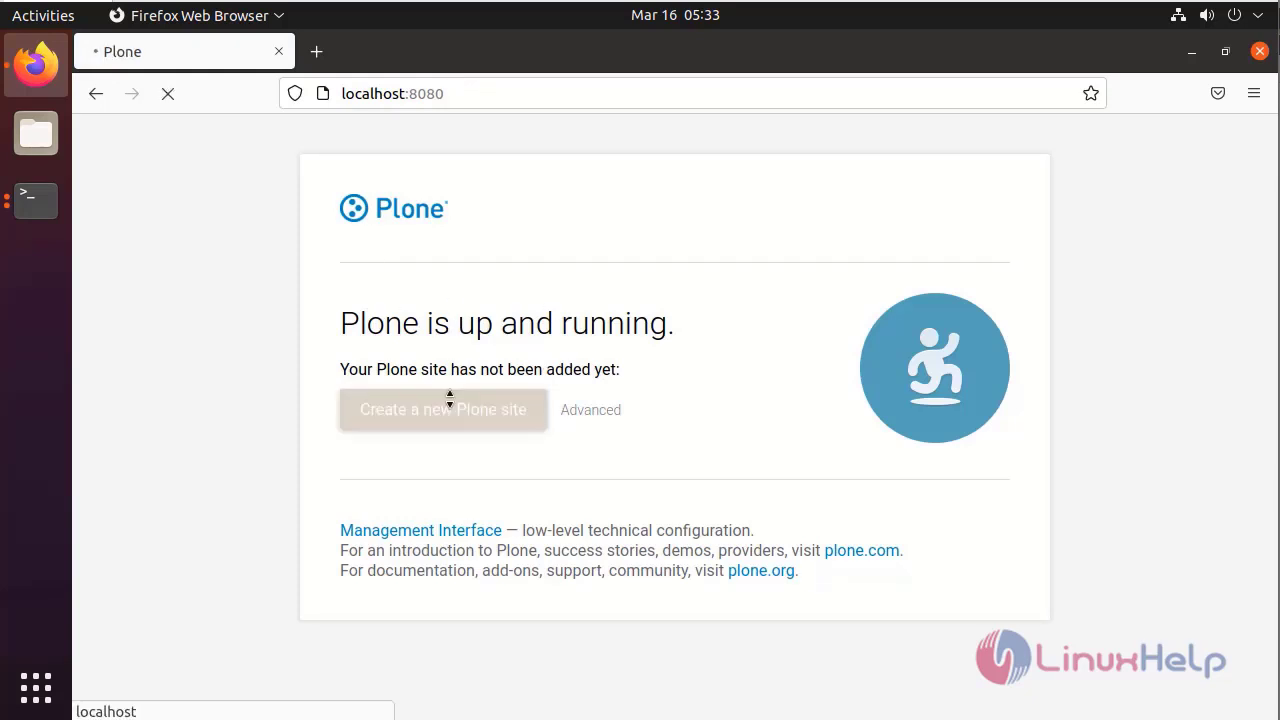
left_click(442, 409)
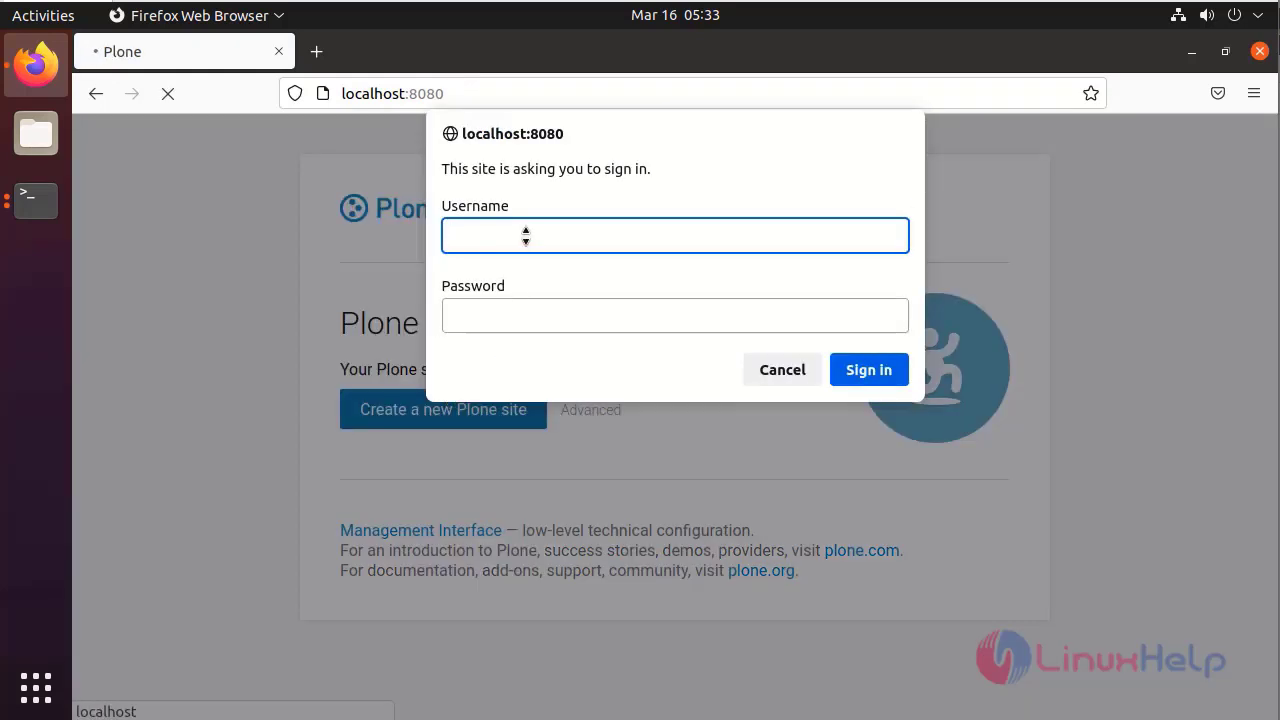
type("admin")
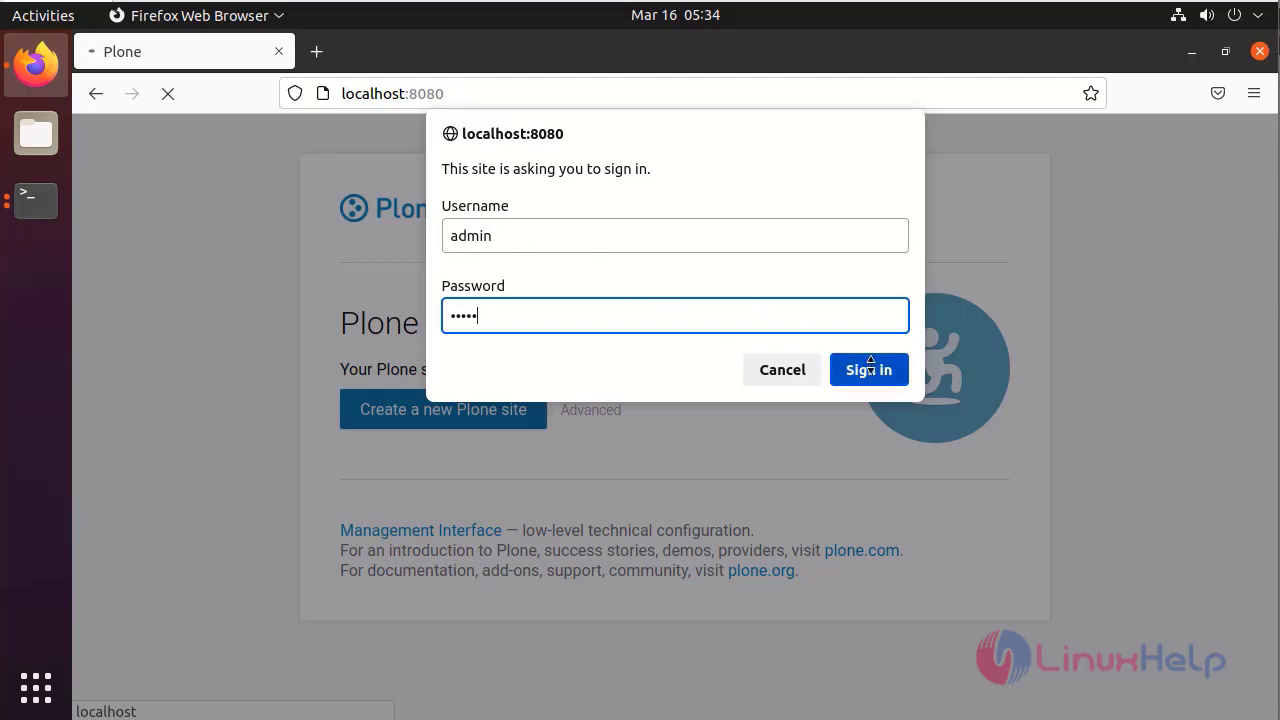
left_click(868, 369)
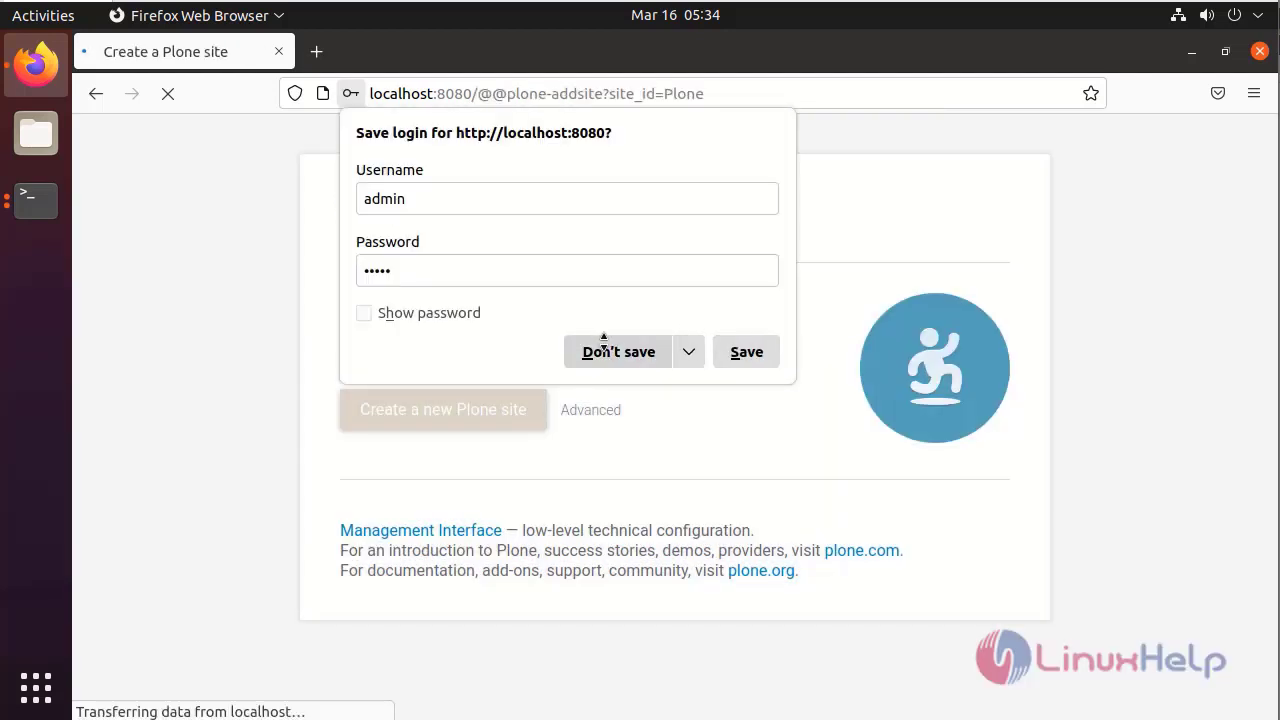
Decline saving the login, then submit the form with path Plone and title Site
left_click(618, 351)
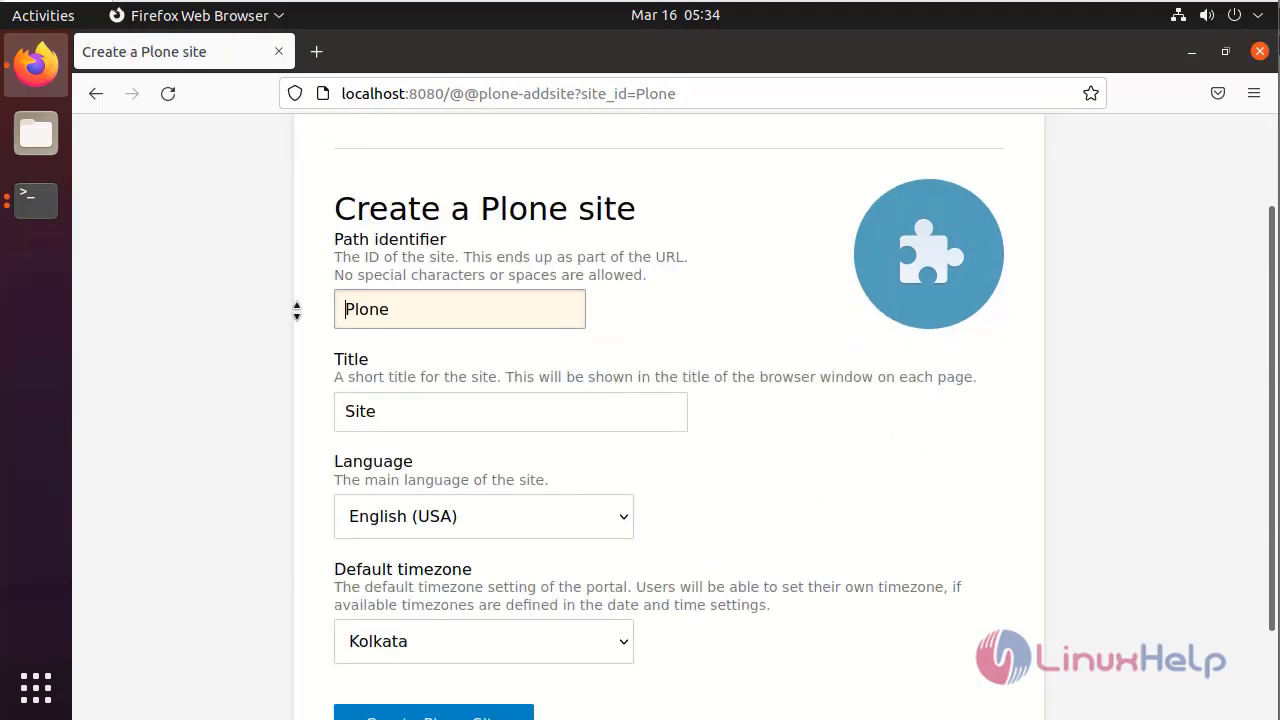
scroll("down", 3)
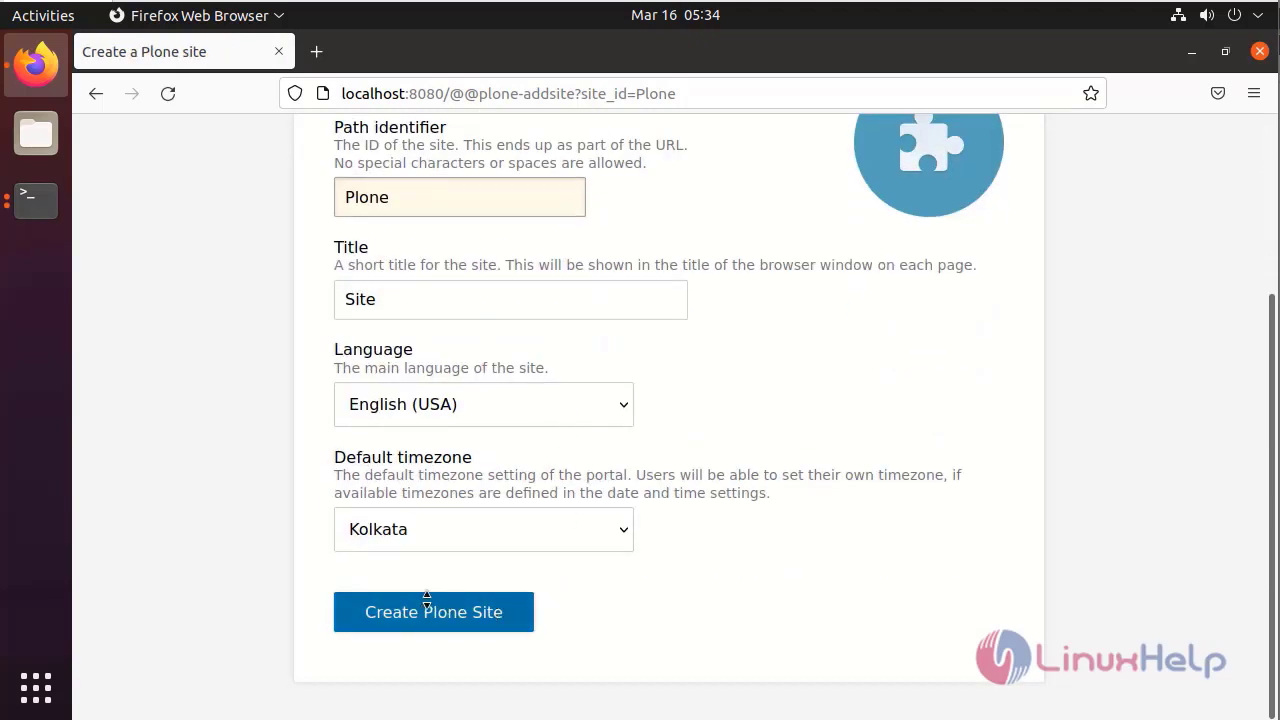
left_click(433, 612)
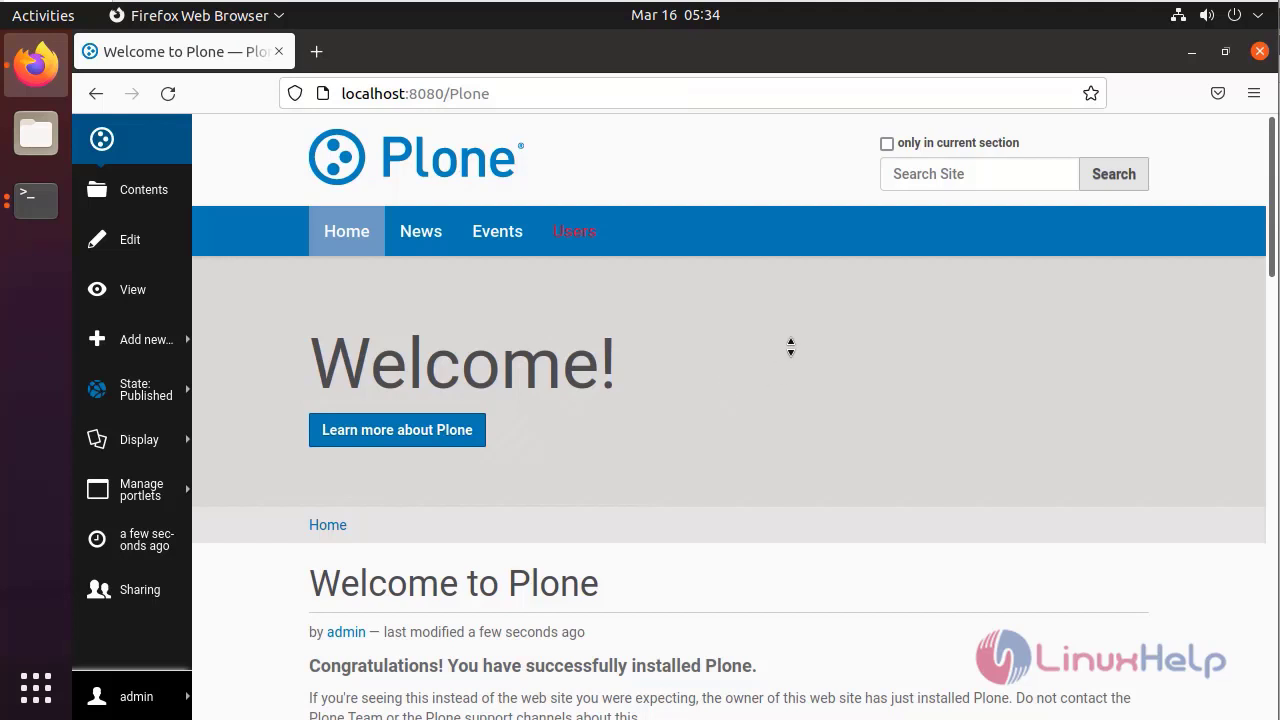
mouse_move(632, 445)
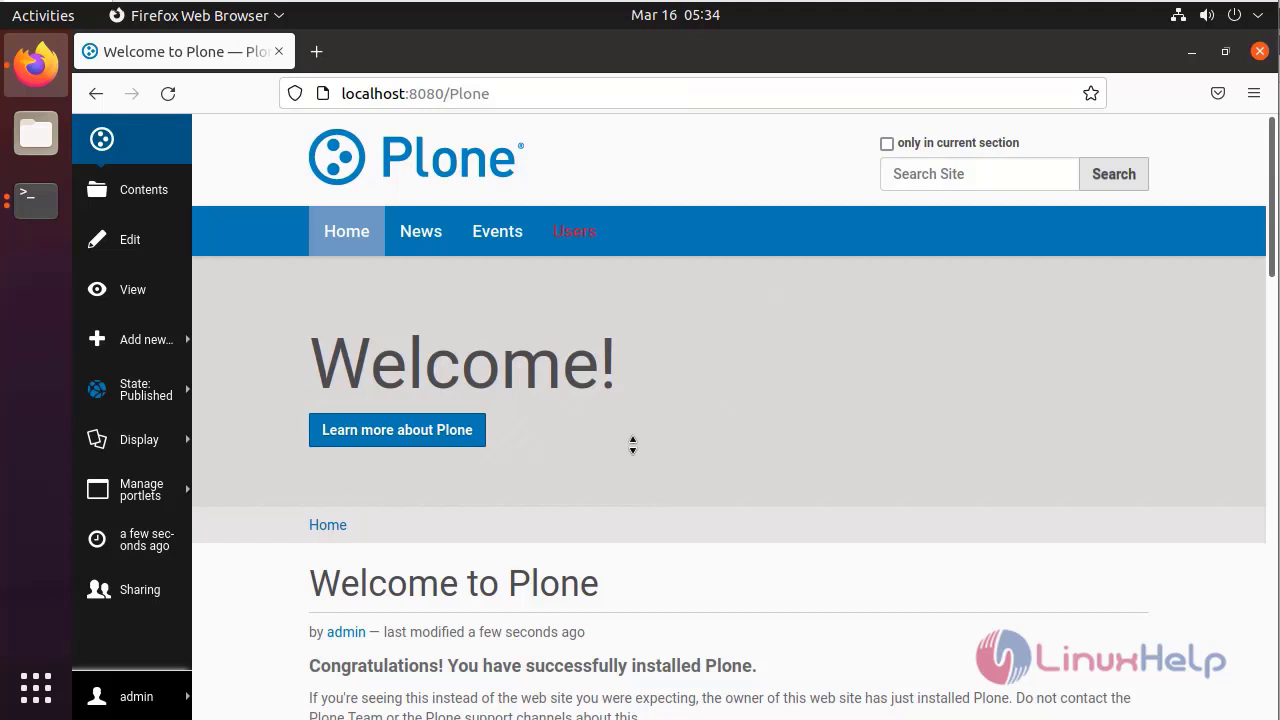
mouse_move(545, 390)
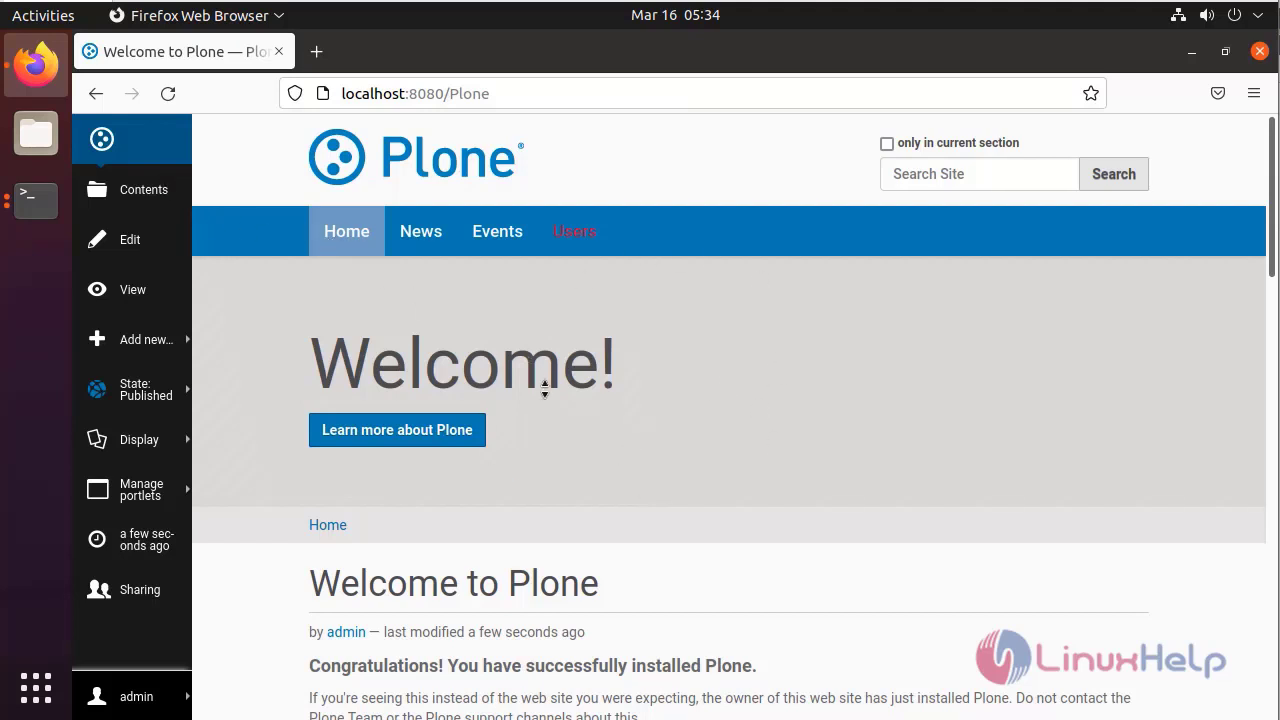
mouse_move(622, 405)
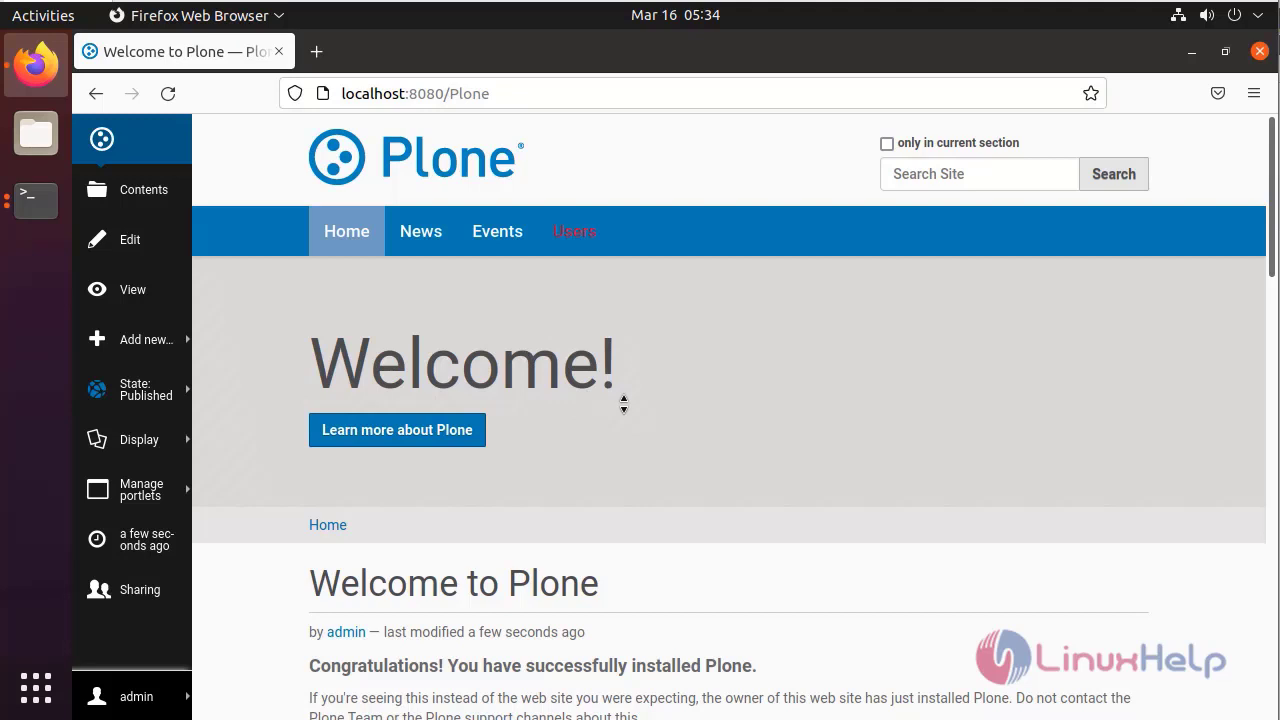